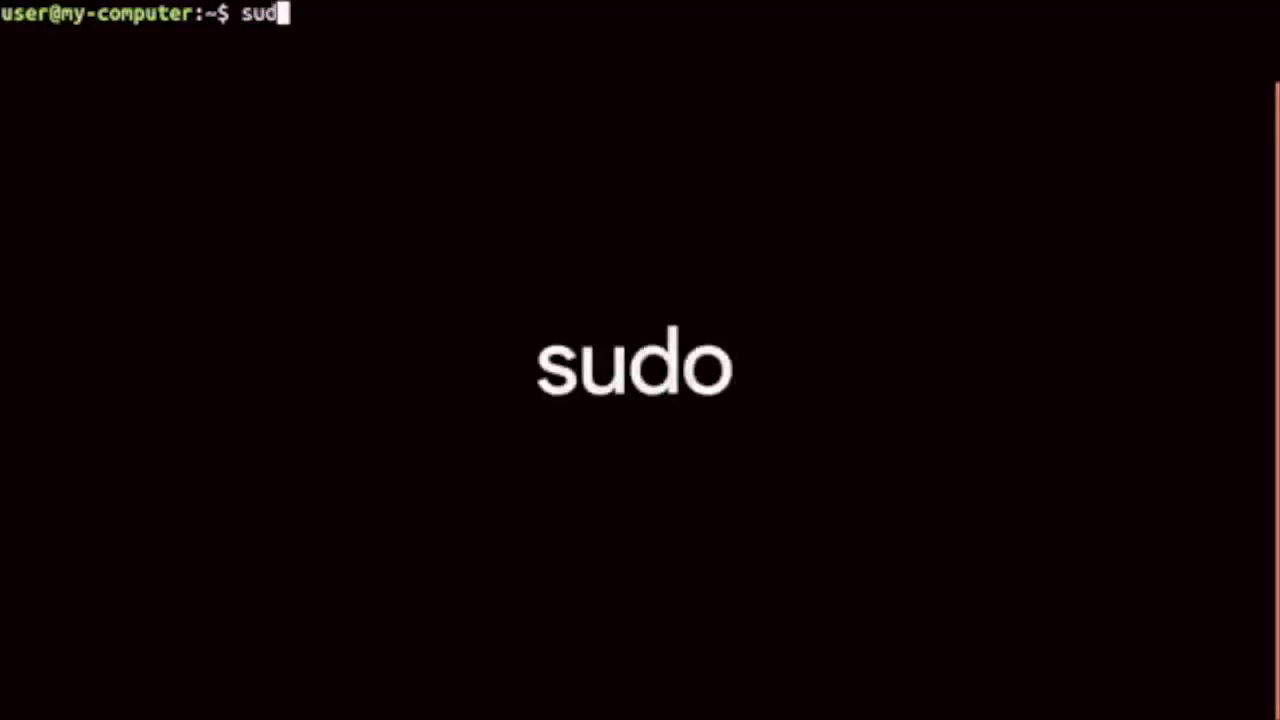
Run sudo apt install git, supply the password and answer y to the confirmation prompt
{"action": "type", "text": "apt install git"}
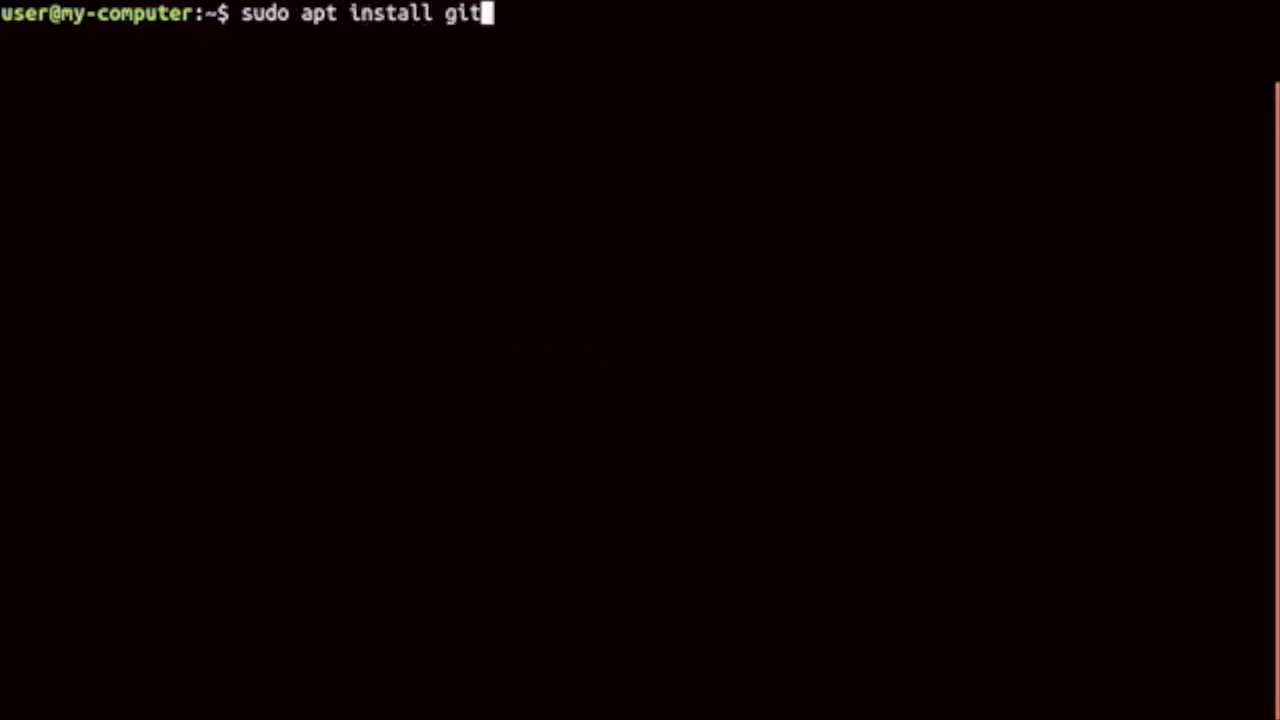
{"action": "key", "text": "Return"}
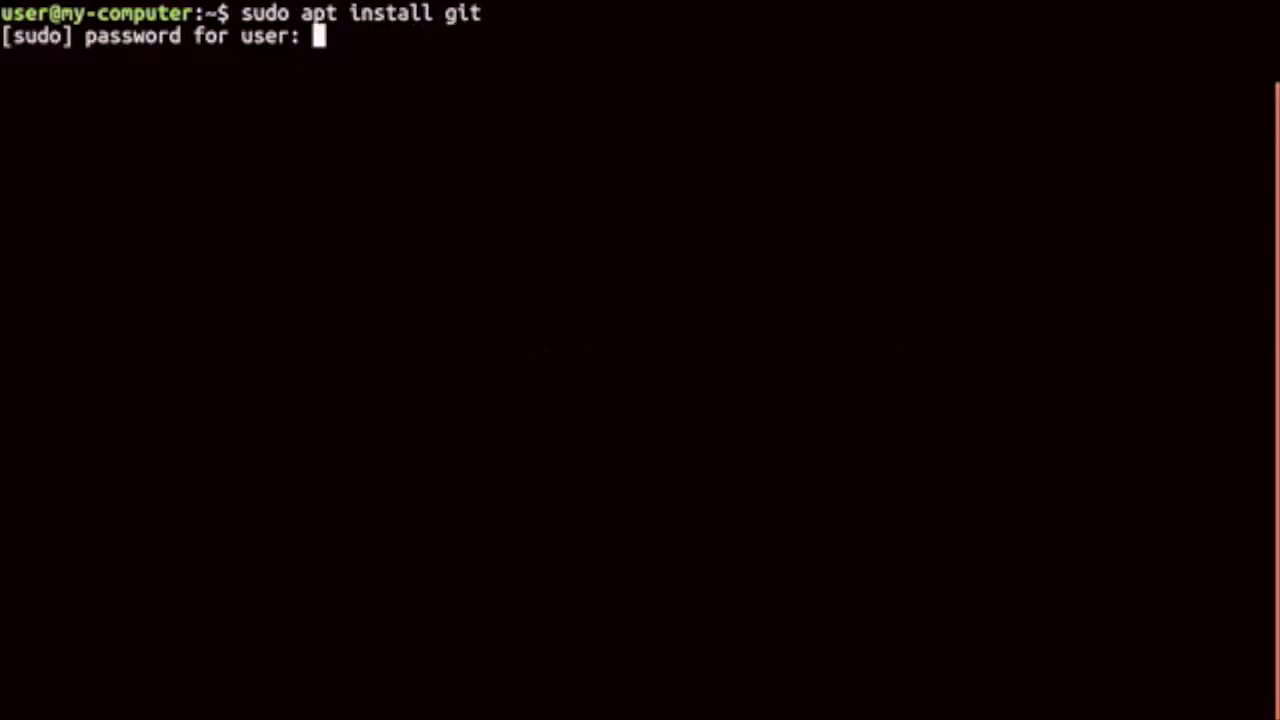
{"action": "key", "text": "Enter"}
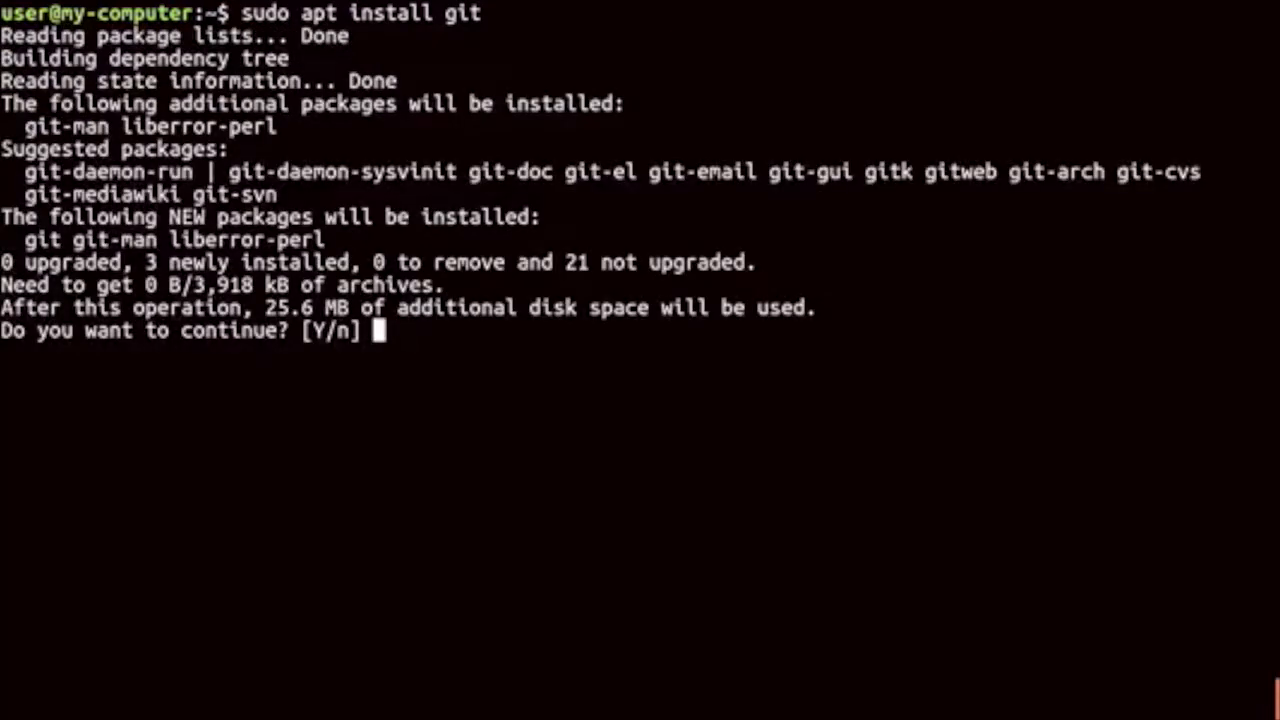
{"action": "type", "text": "y"}
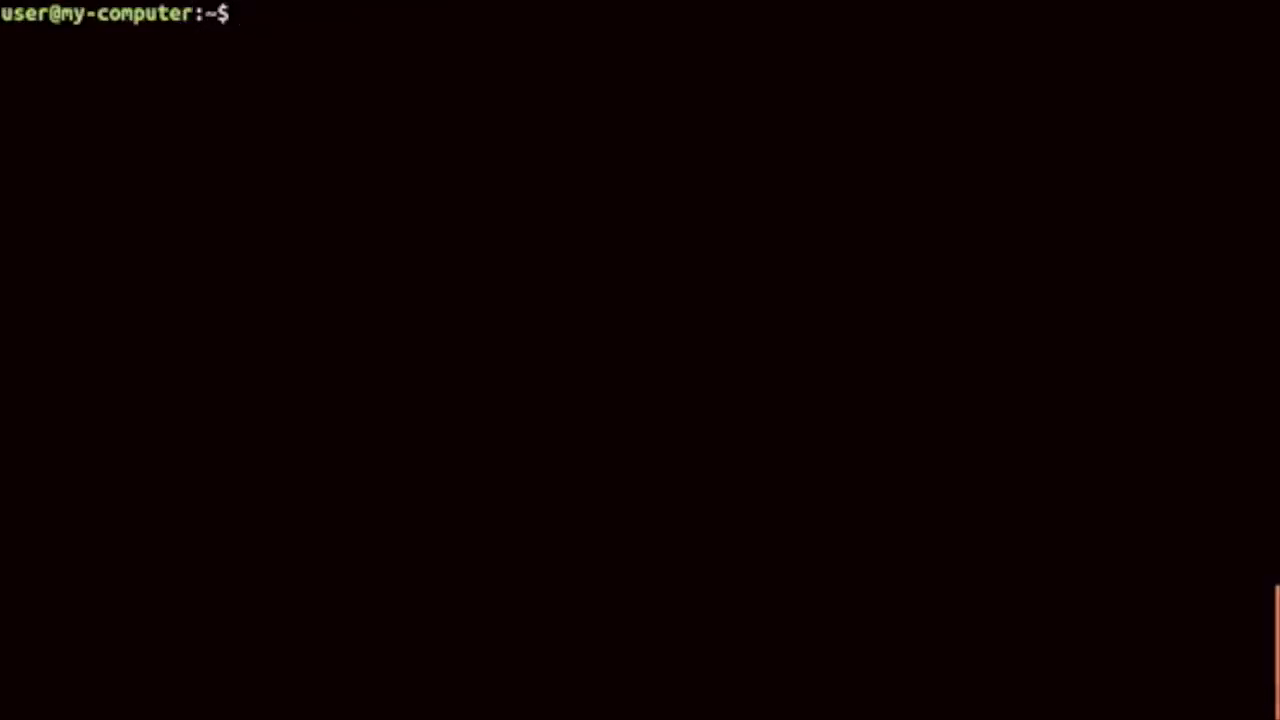
Run sudo apt remove git and answer y to confirm the removal
{"action": "type", "text": "sudo apt remove git"}
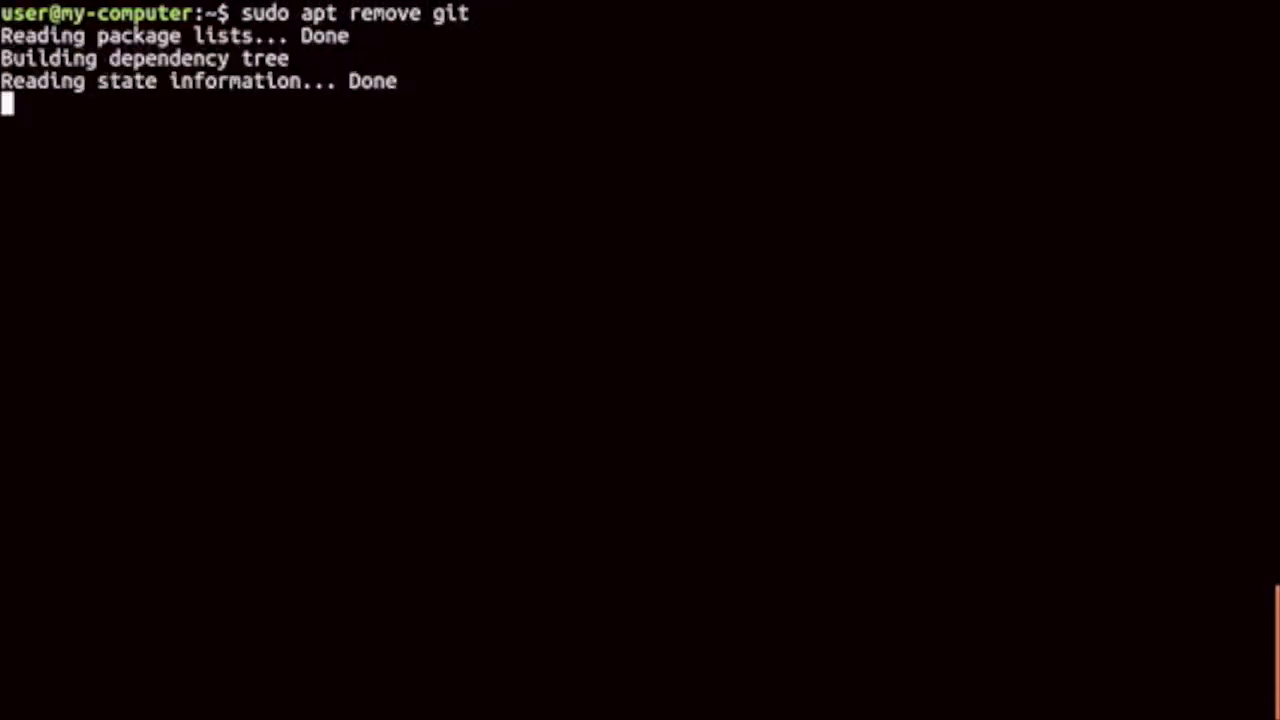
{"action": "key", "text": "Return"}
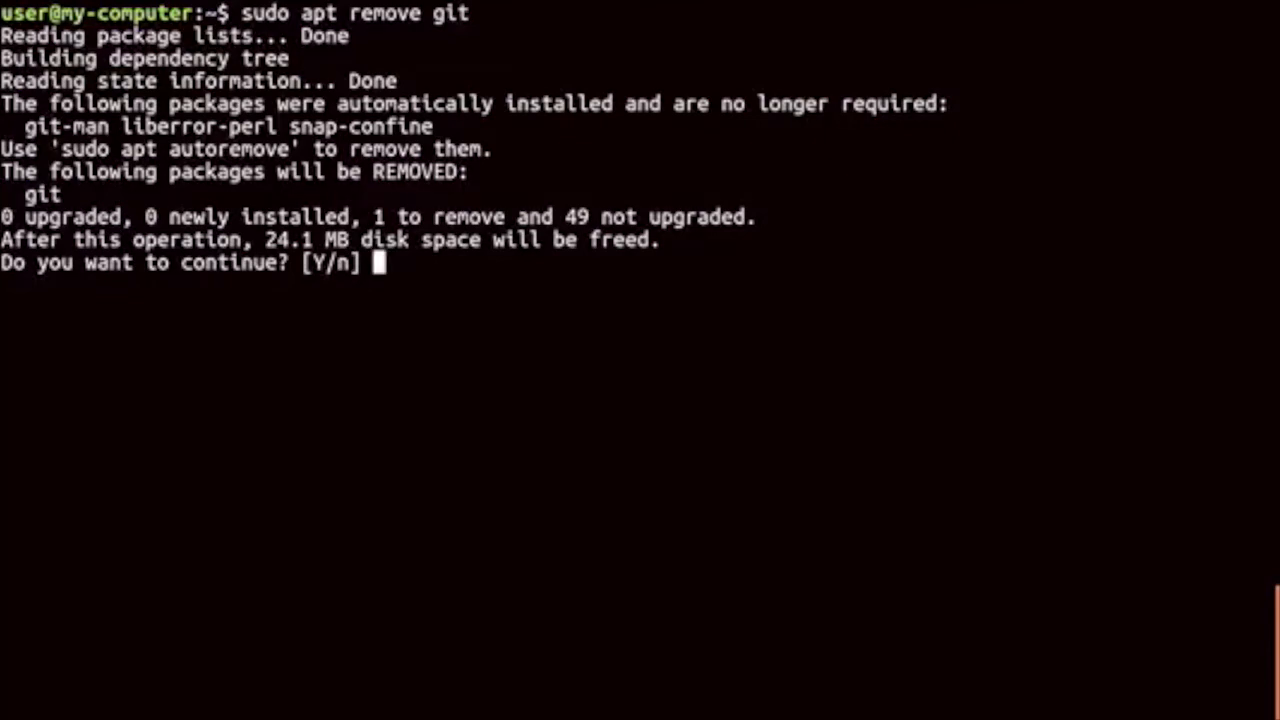
{"action": "type", "text": "y"}
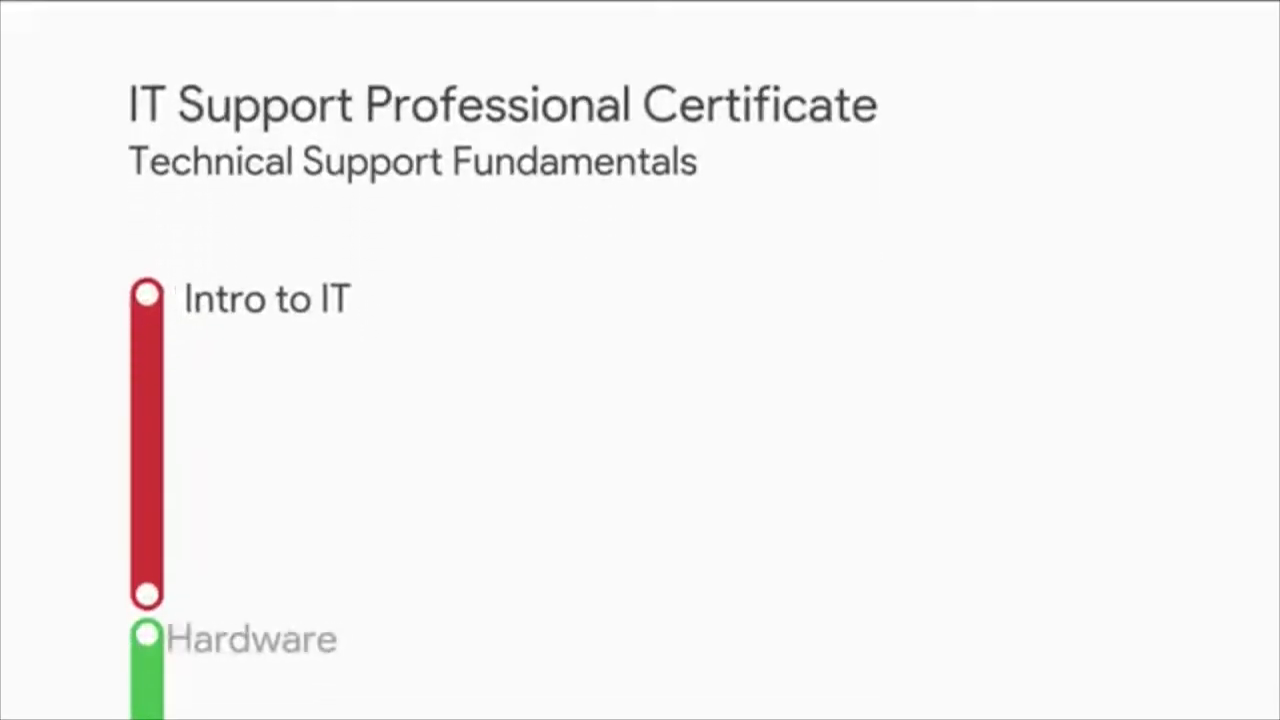
{"action": "scroll", "scroll_direction": "down", "scroll_amount": 3}
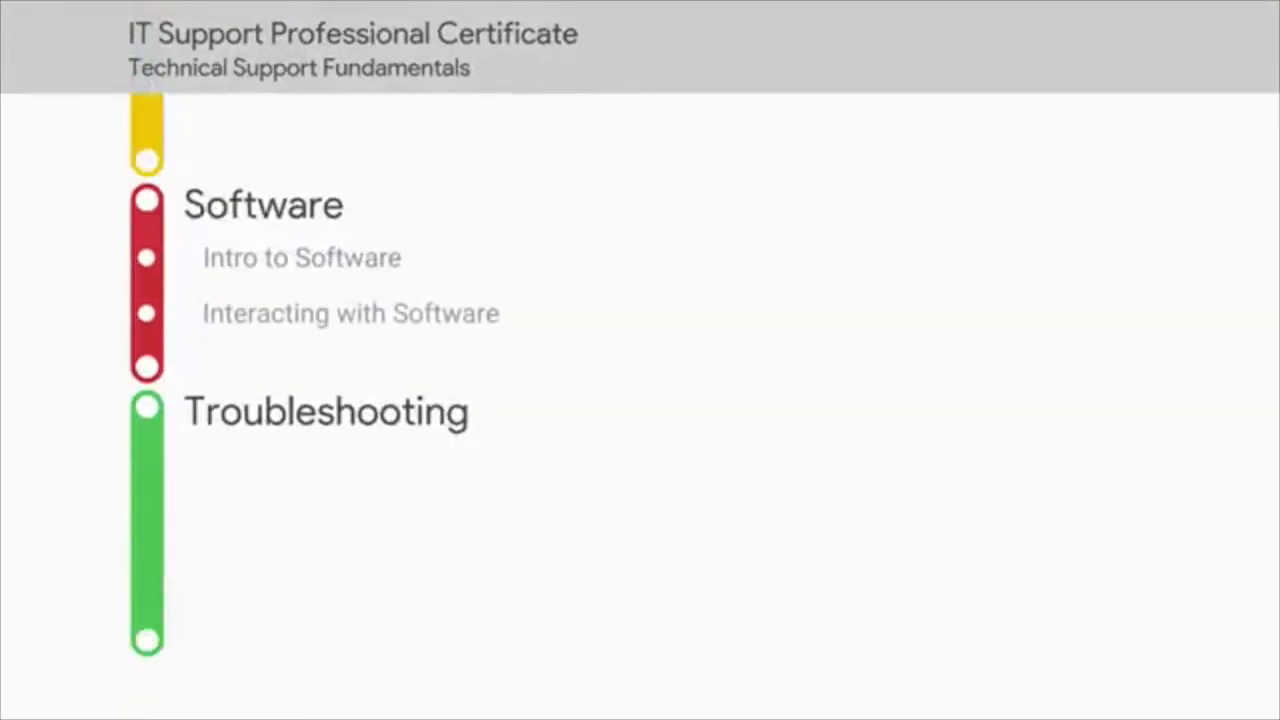